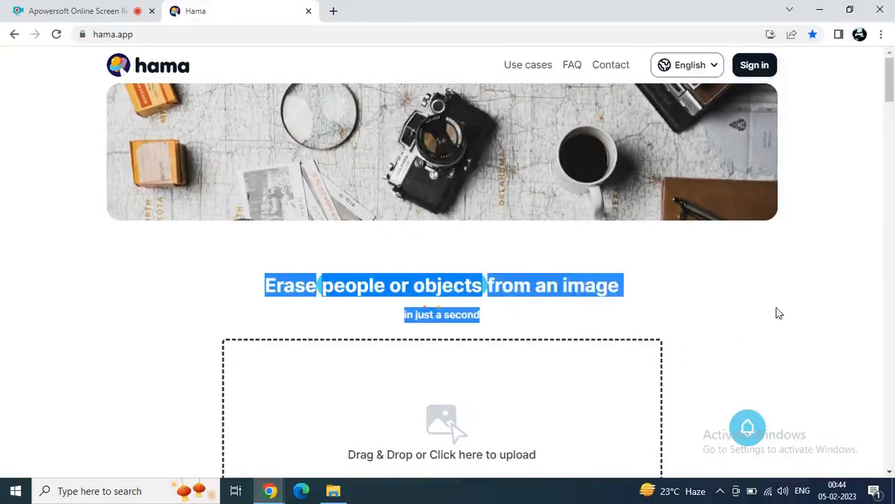
- Upload the image1 desk photo through the Open dialog so it loads in the cleanup editor
{"action": "left_click", "coordinate": [111, 34]}
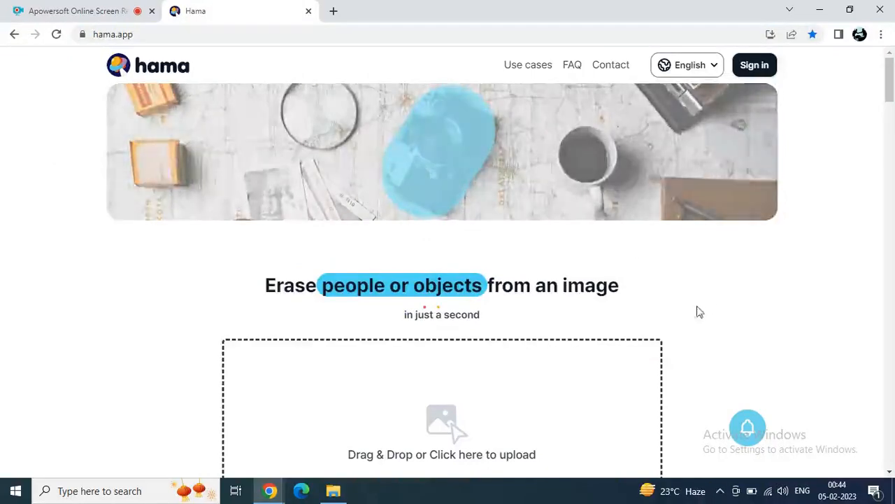
{"action": "left_click_drag", "start_coordinate": [264, 285], "coordinate": [602, 313]}
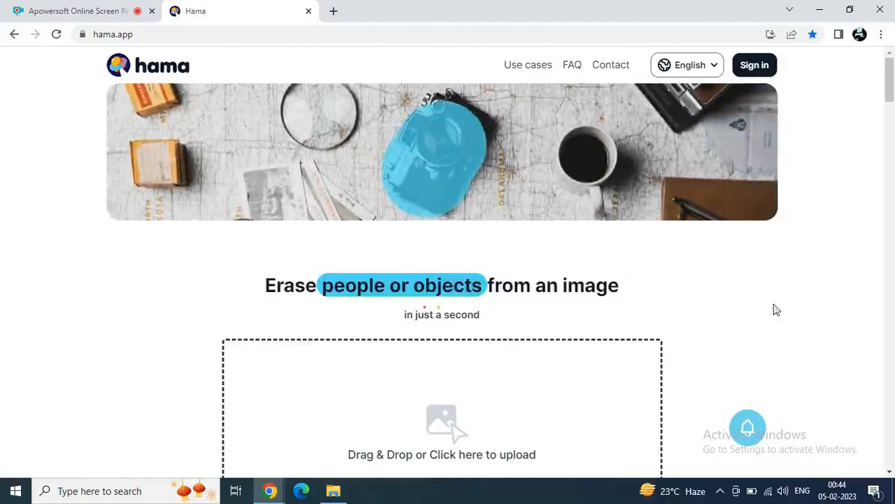
{"action": "scroll", "scroll_direction": "down", "scroll_amount": 3}
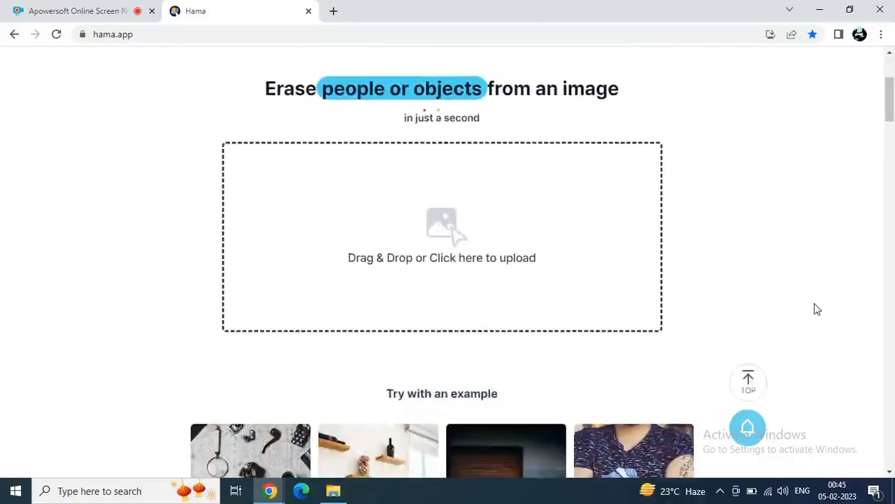
{"action": "scroll", "scroll_direction": "up", "scroll_amount": 3}
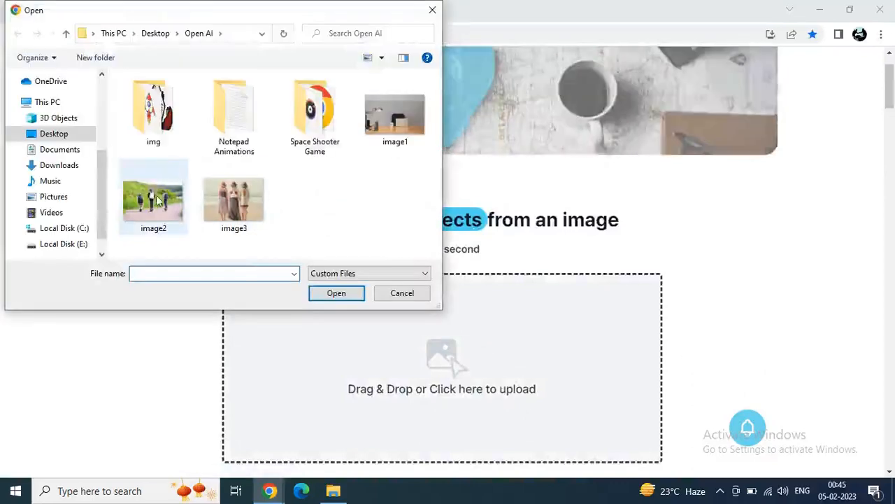
{"action": "left_click", "coordinate": [395, 109]}
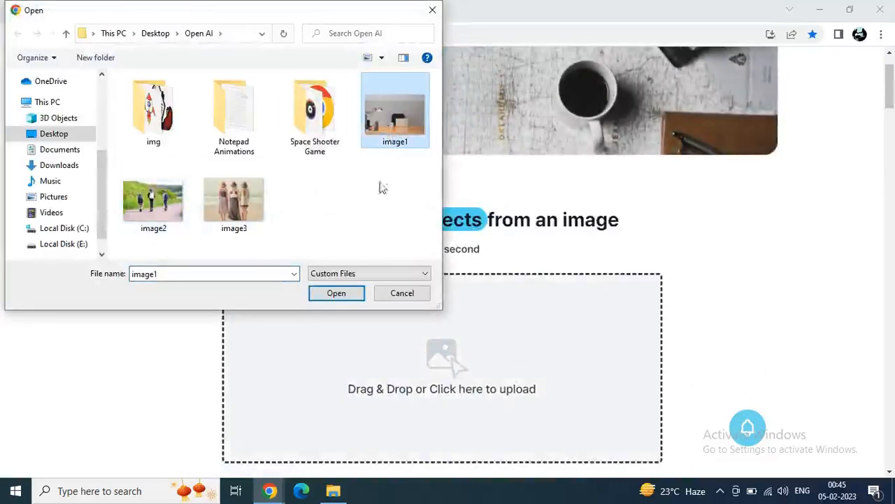
{"action": "left_click", "coordinate": [336, 292]}
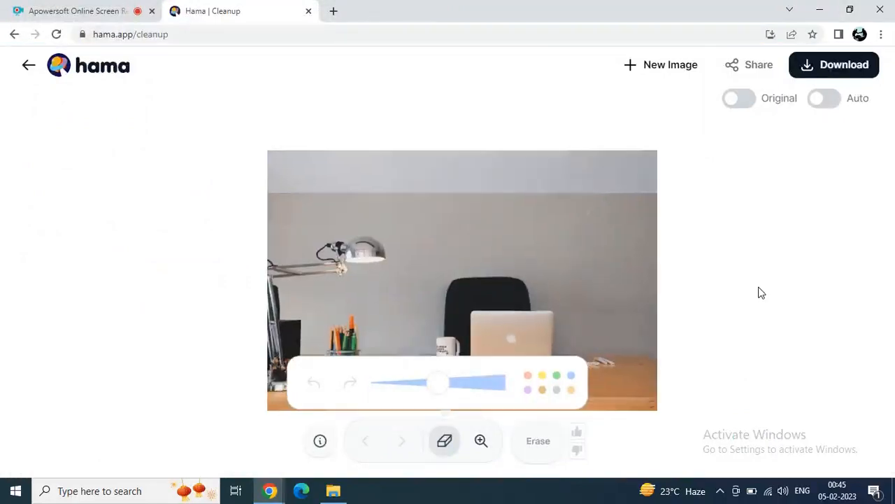
- Brush over the pen holder on the desk and erase it
{"action": "left_click", "coordinate": [399, 238]}
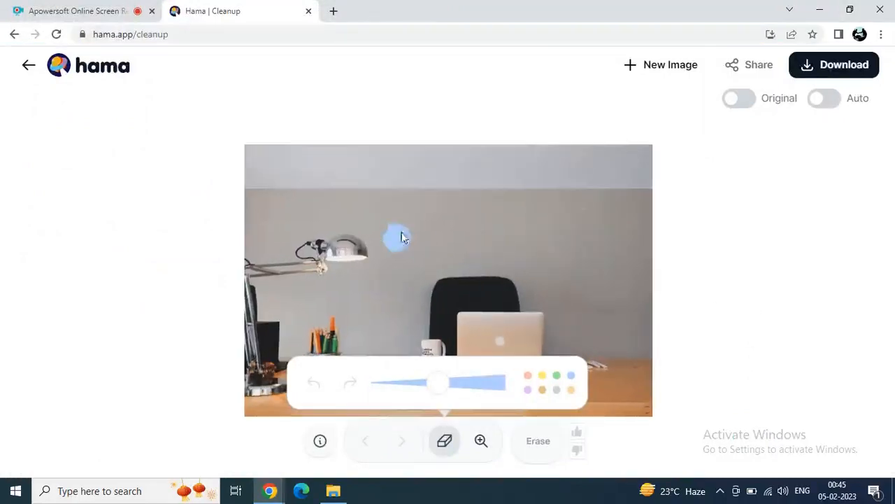
{"action": "left_click", "coordinate": [445, 441]}
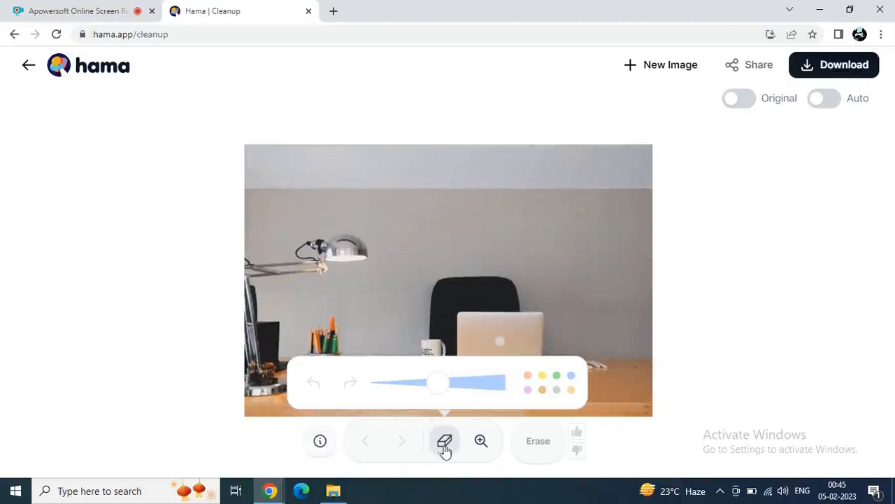
{"action": "left_click", "coordinate": [445, 441]}
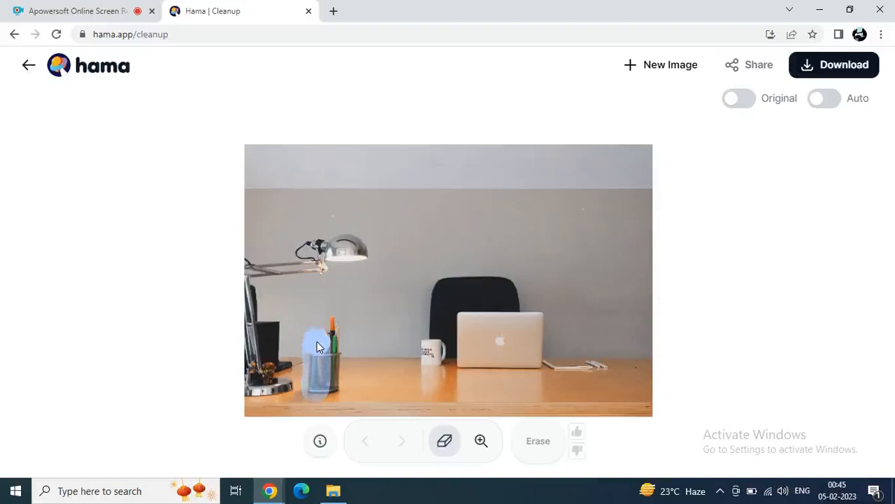
{"action": "mouse_move", "coordinate": [338, 347]}
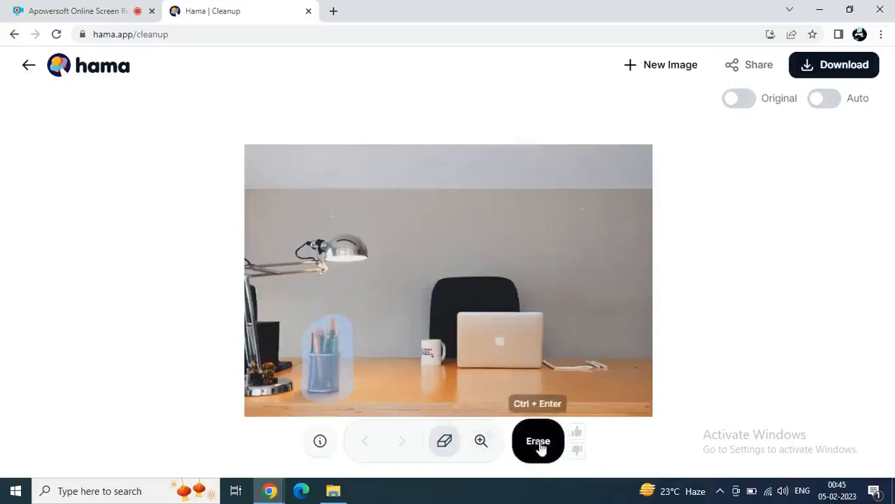
{"action": "left_click", "coordinate": [538, 441]}
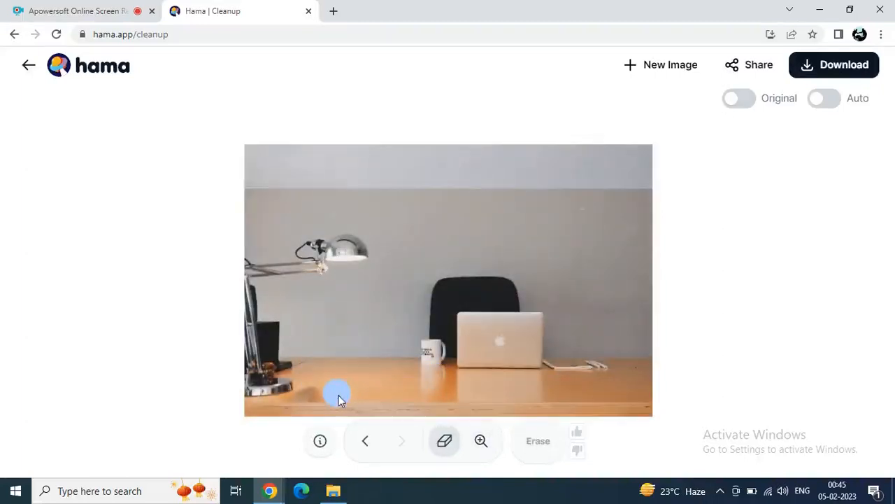
{"action": "mouse_move", "coordinate": [305, 405]}
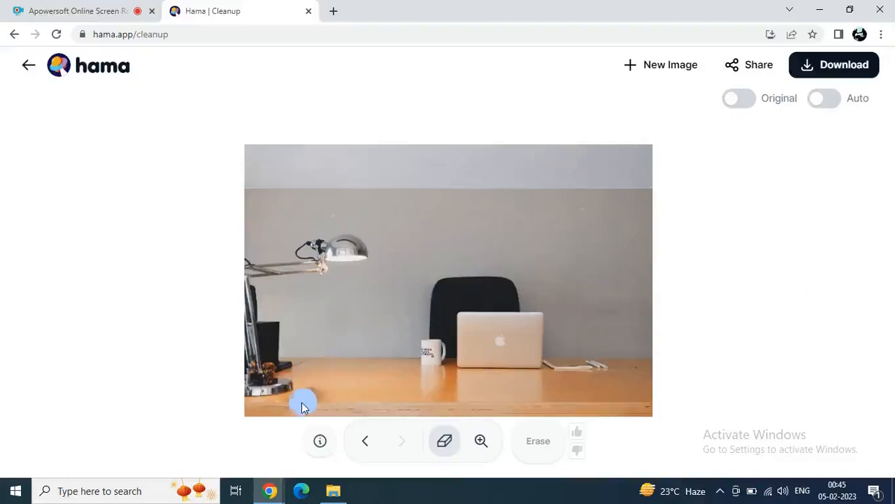
{"action": "mouse_move", "coordinate": [308, 400]}
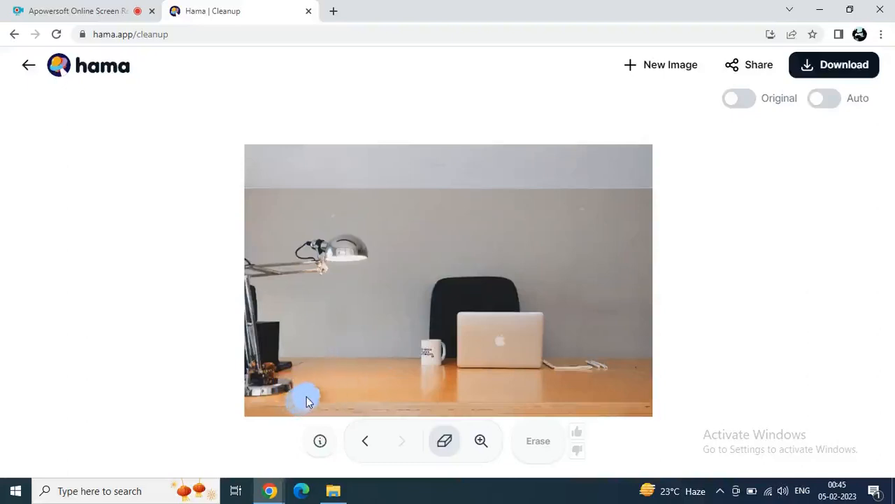
{"action": "mouse_move", "coordinate": [320, 394]}
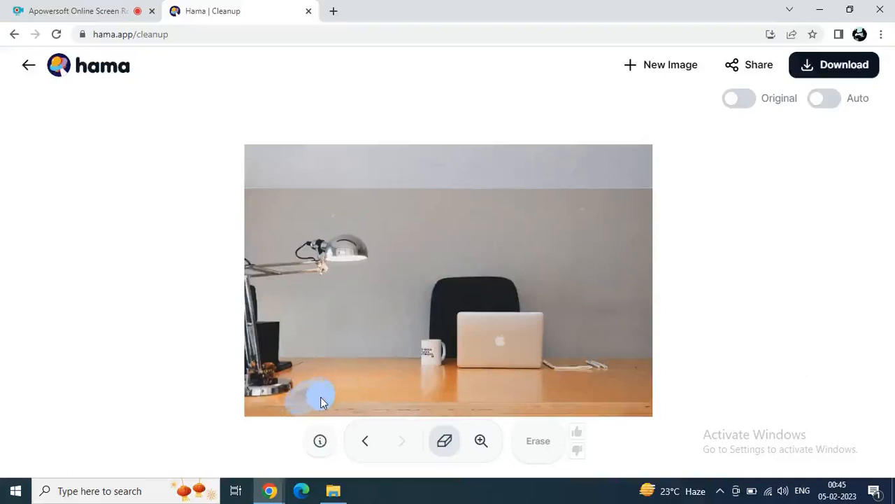
- Brush over the leftover spot near the lamp base at the desk edge and erase it
{"action": "left_click", "coordinate": [537, 440]}
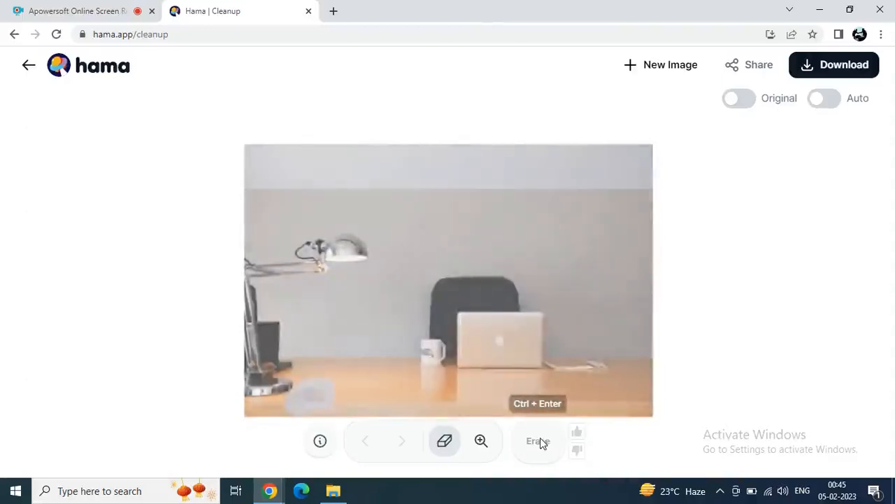
{"action": "left_click", "coordinate": [537, 440]}
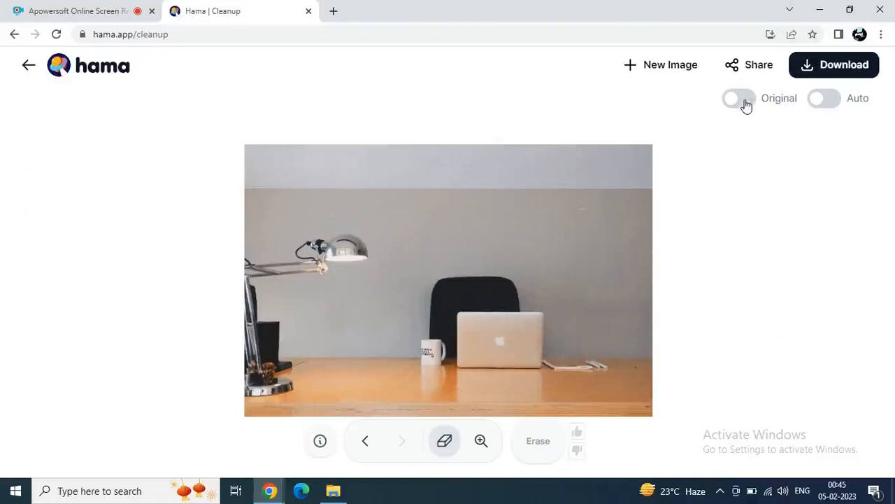
{"action": "left_click", "coordinate": [738, 98]}
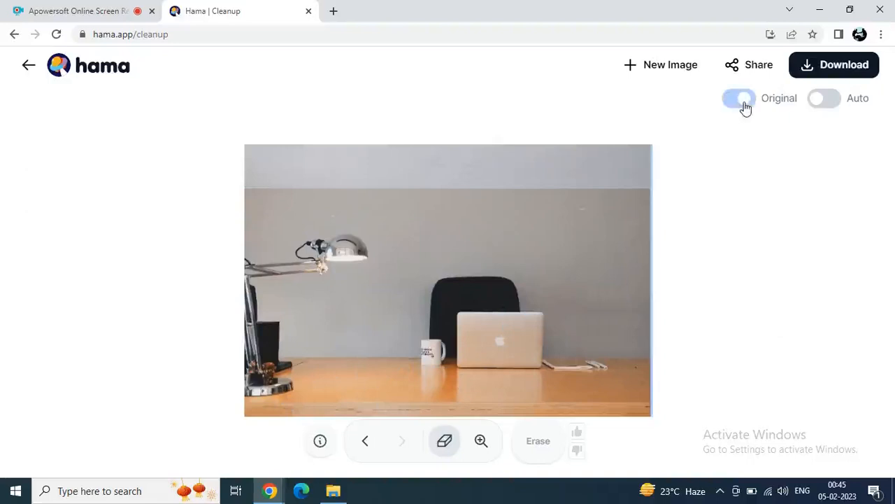
{"action": "left_click", "coordinate": [738, 97]}
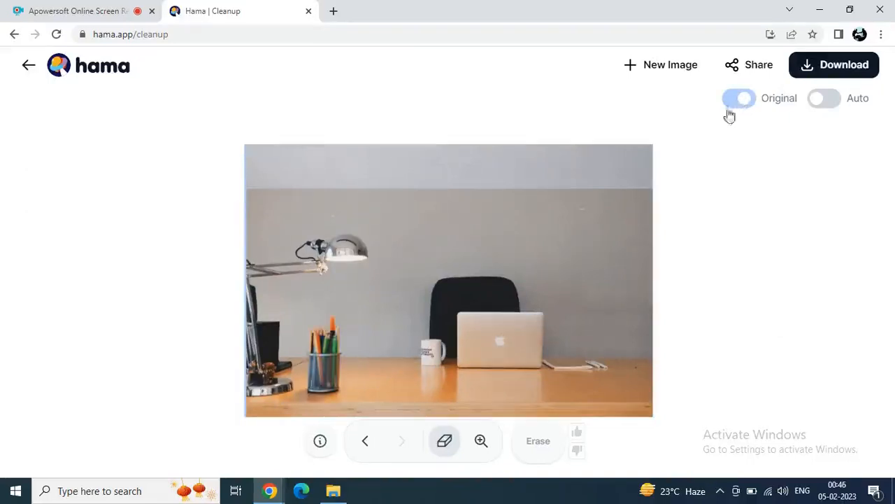
{"action": "left_click", "coordinate": [738, 98]}
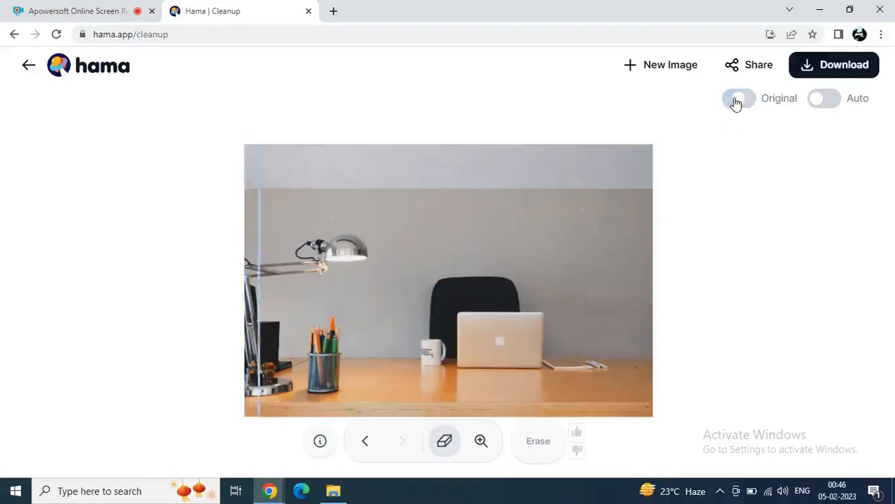
{"action": "left_click", "coordinate": [739, 98]}
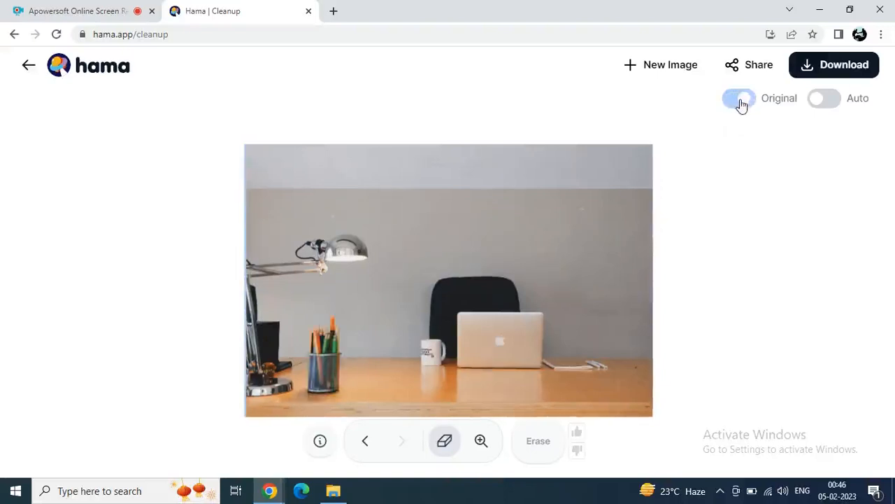
{"action": "left_click", "coordinate": [739, 98]}
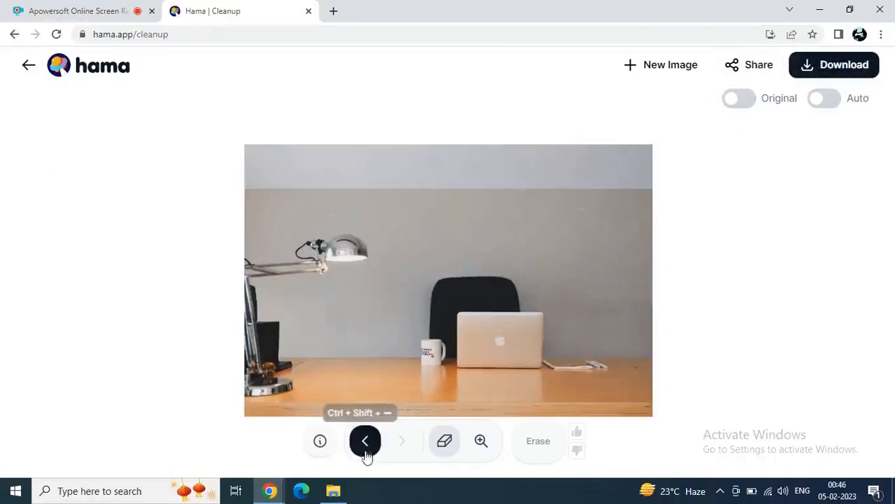
{"action": "left_click", "coordinate": [363, 440]}
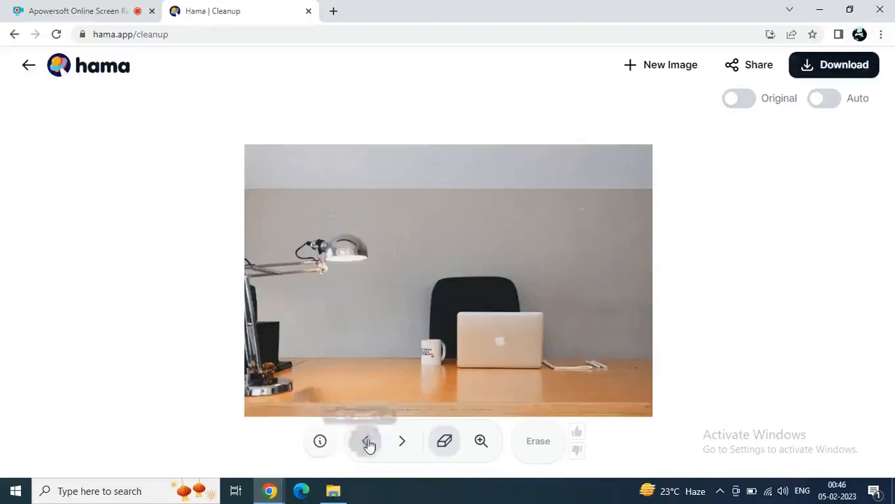
{"action": "left_click", "coordinate": [402, 441]}
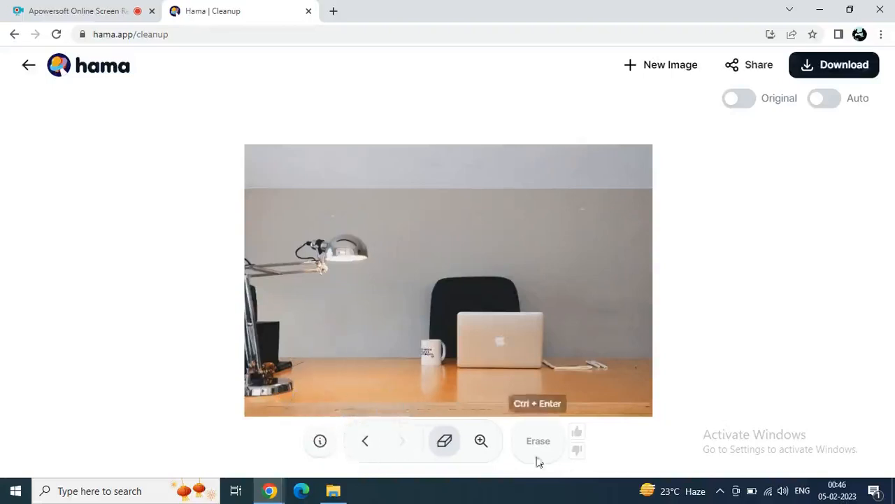
{"action": "mouse_move", "coordinate": [744, 193]}
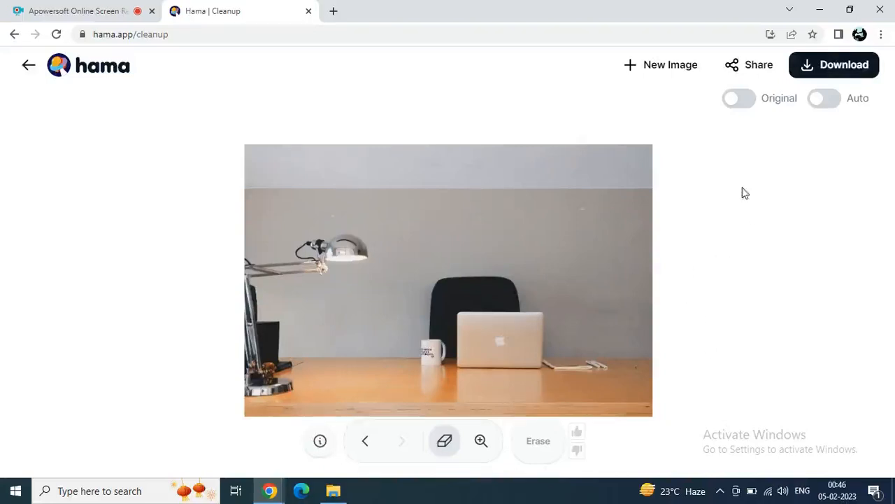
{"action": "mouse_move", "coordinate": [711, 254]}
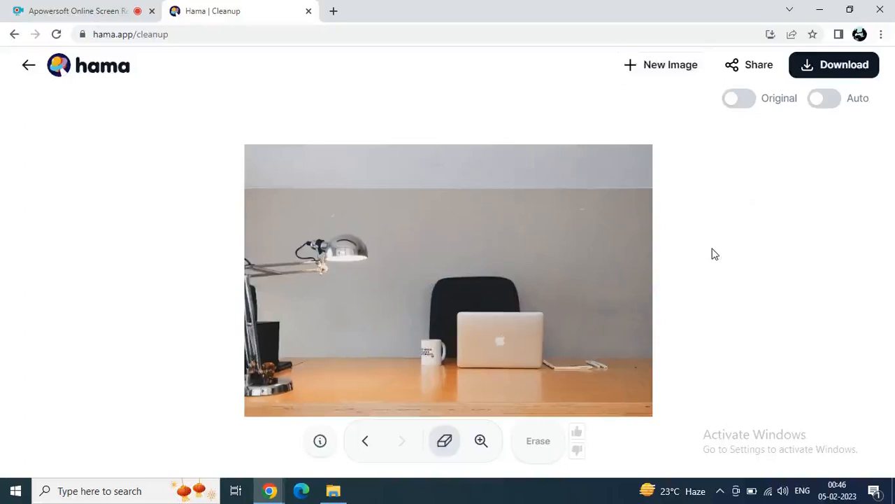
{"action": "mouse_move", "coordinate": [87, 110]}
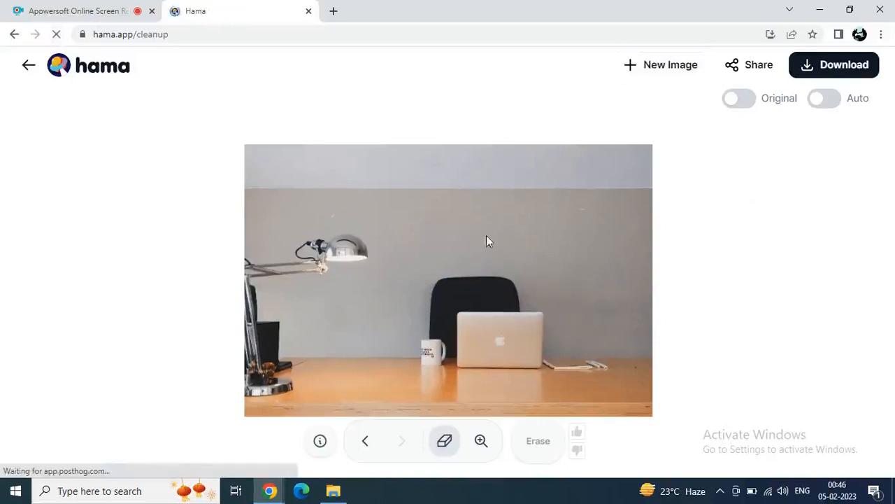
- Go back to the Hama home page, dismiss the sign-up offer and load the running-group example photo
{"action": "left_click", "coordinate": [28, 64]}
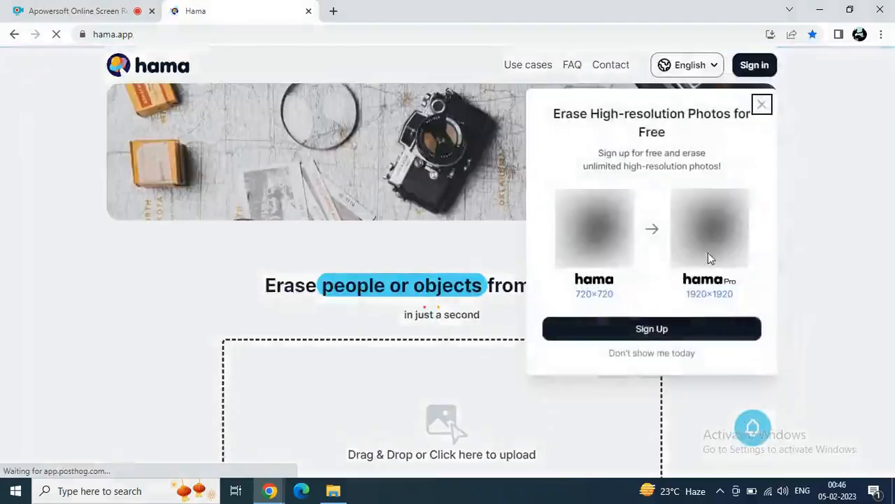
{"action": "left_click", "coordinate": [761, 104]}
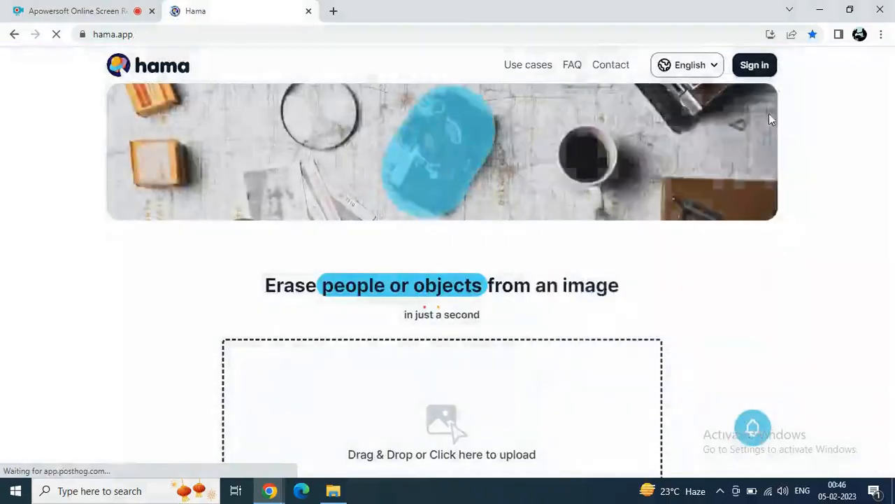
{"action": "scroll", "scroll_direction": "down", "scroll_amount": 3}
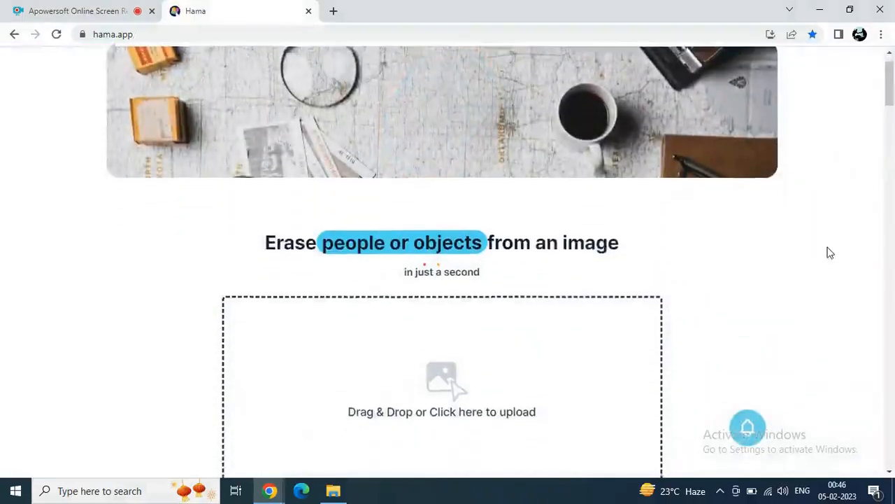
{"action": "scroll", "scroll_direction": "down", "scroll_amount": 3}
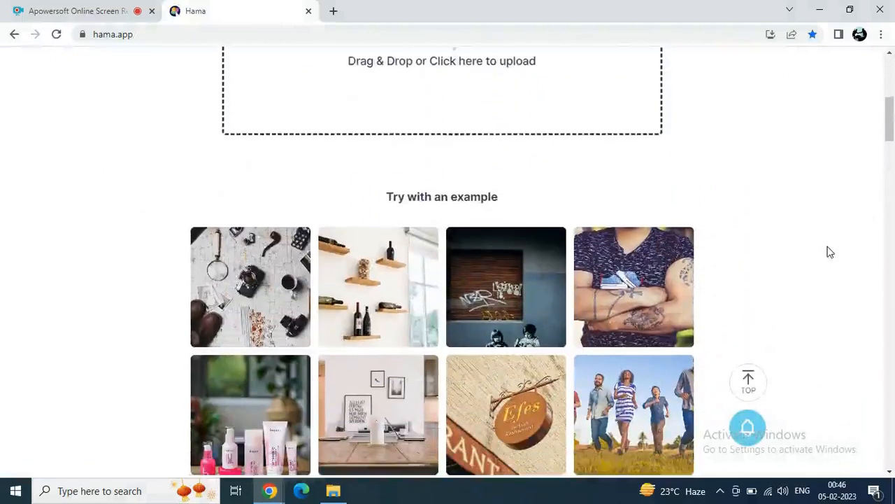
{"action": "scroll", "scroll_direction": "down", "scroll_amount": 3}
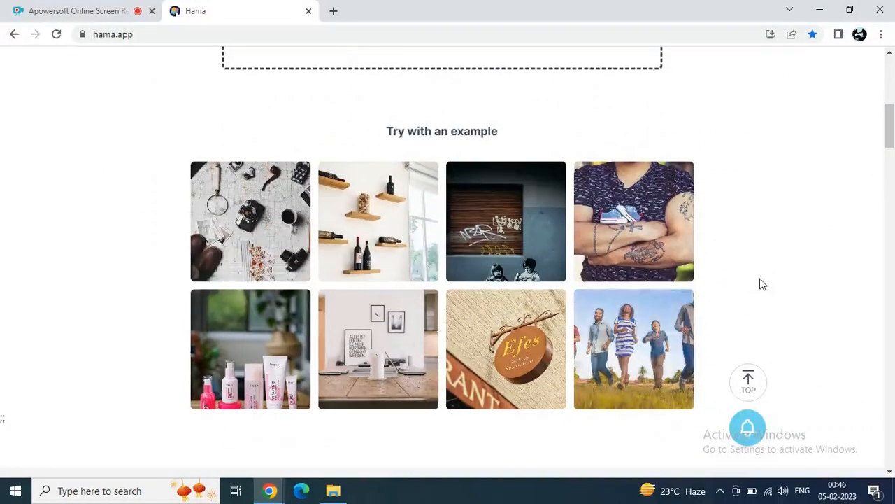
{"action": "left_click", "coordinate": [632, 348]}
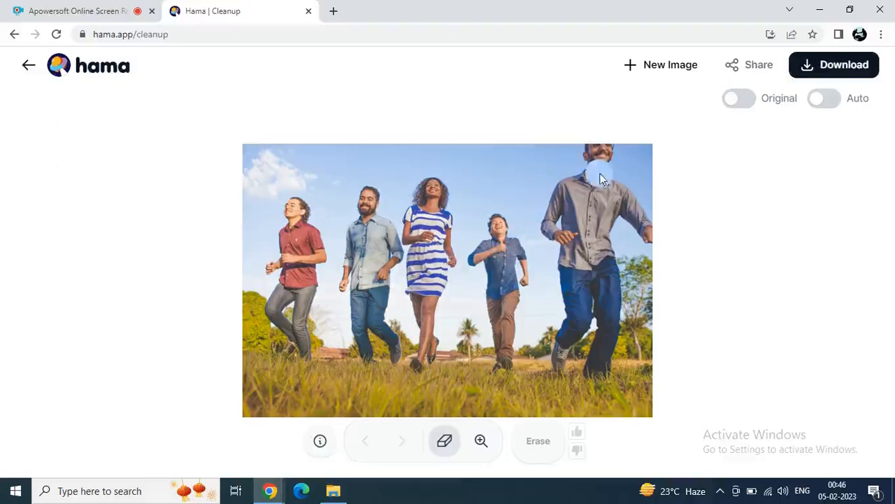
{"action": "mouse_move", "coordinate": [596, 161]}
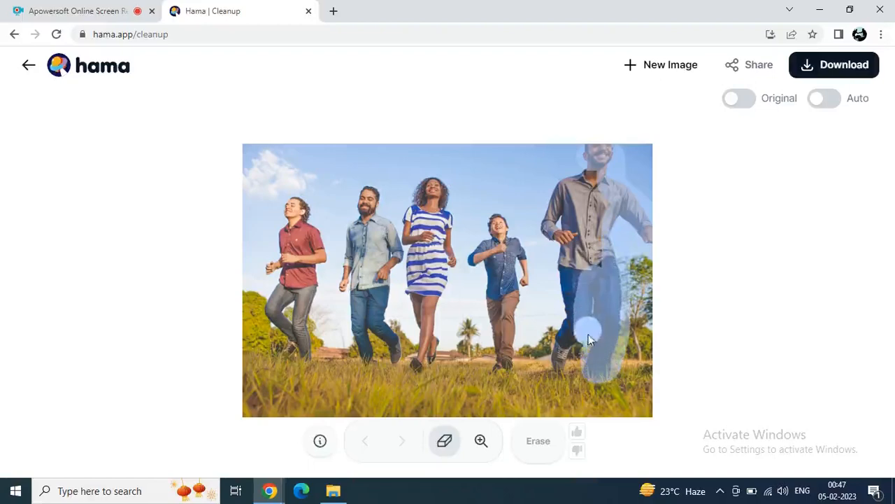
{"action": "mouse_move", "coordinate": [565, 352]}
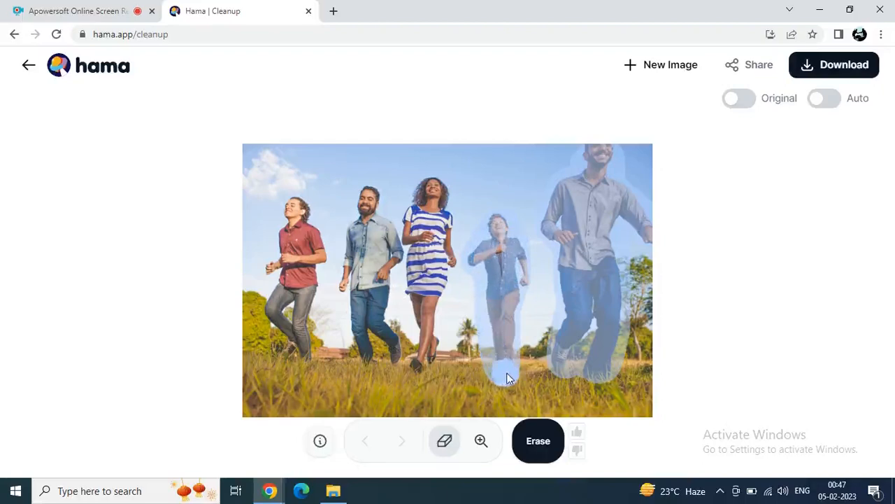
{"action": "mouse_move", "coordinate": [302, 212]}
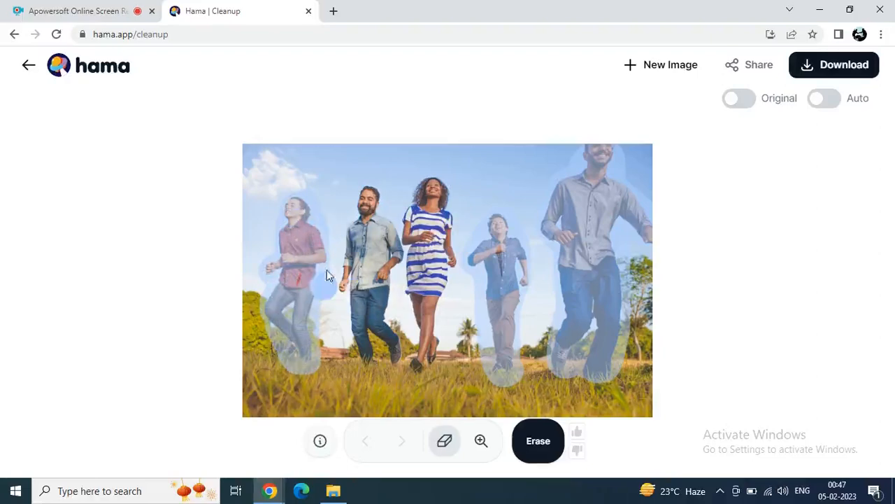
- Brush over the right man, the boy and the leftmost man in the field photo
{"action": "left_click", "coordinate": [538, 439]}
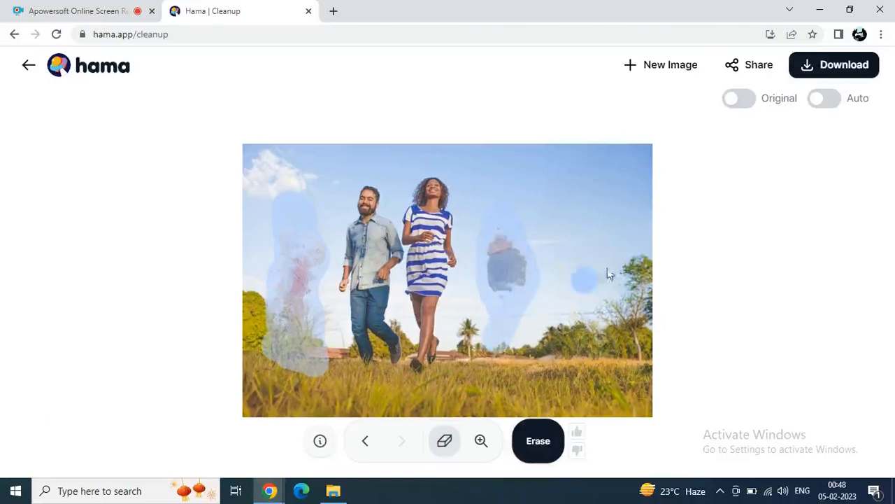
{"action": "mouse_move", "coordinate": [613, 300]}
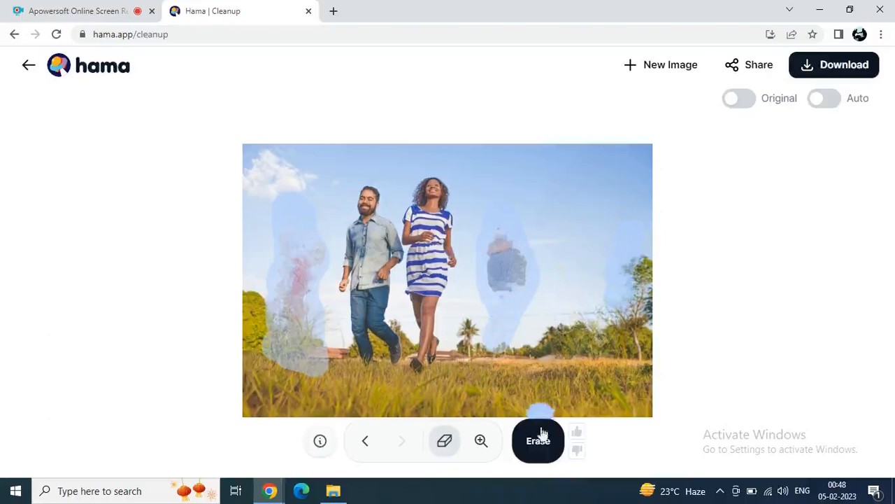
- Erase the marked people, touch up leftovers, compare with the original and download the two-runner photo
{"action": "left_click", "coordinate": [537, 439]}
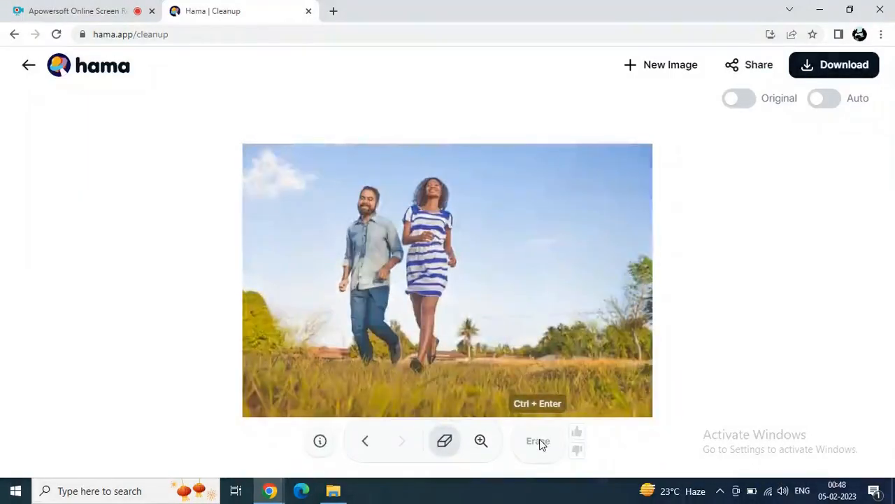
{"action": "left_click", "coordinate": [510, 296]}
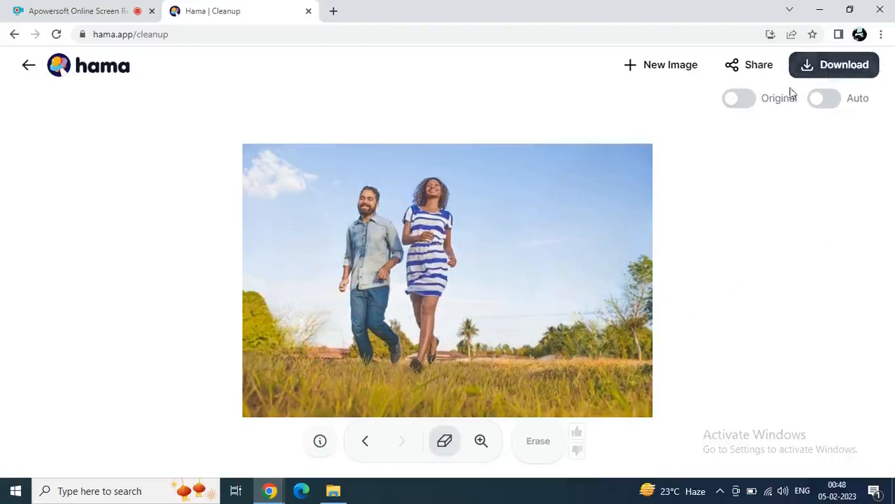
{"action": "left_click", "coordinate": [738, 98]}
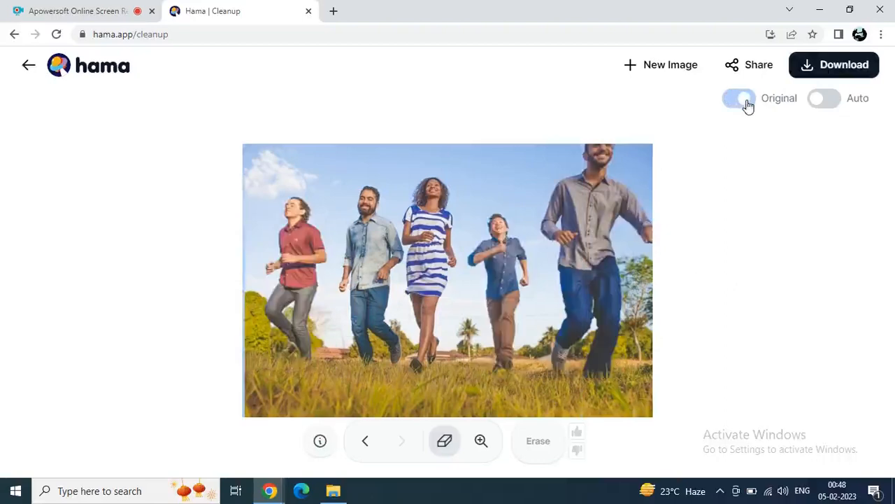
{"action": "left_click", "coordinate": [739, 98]}
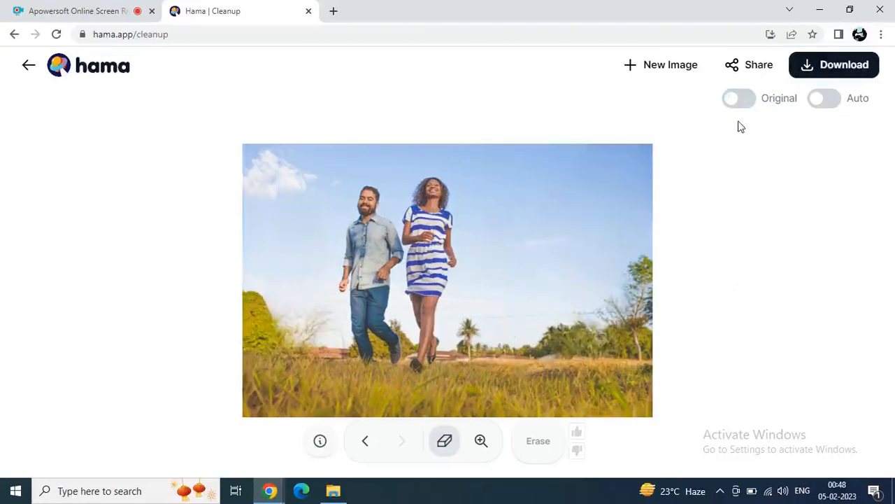
{"action": "left_click", "coordinate": [834, 64]}
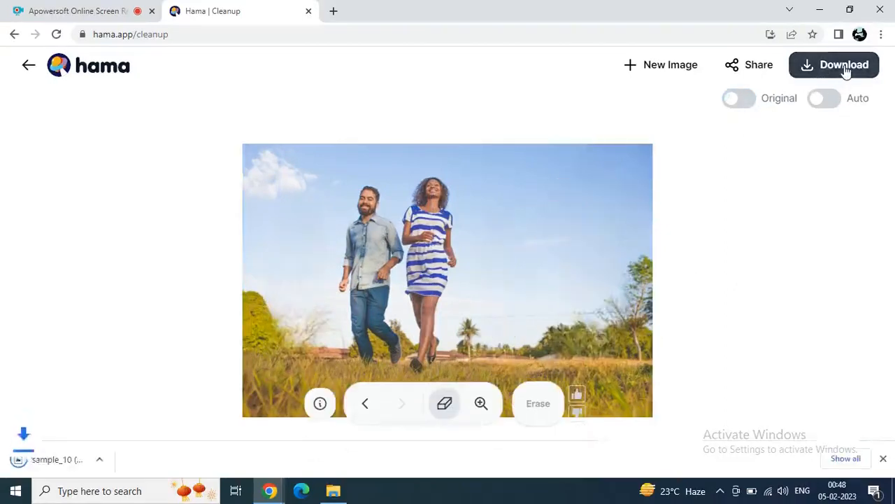
- Open the Chrome downloads list and launch sample_10 (1).jpeg in the image viewer
{"action": "left_click", "coordinate": [834, 64]}
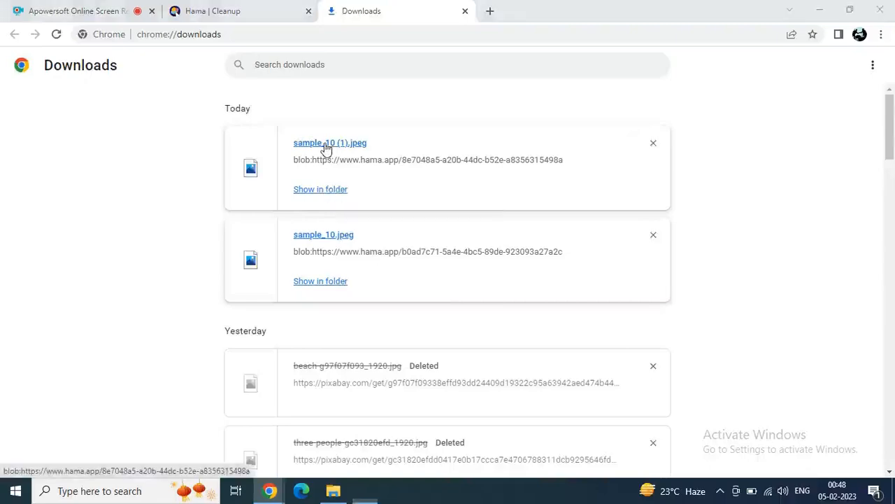
{"action": "left_click", "coordinate": [328, 143]}
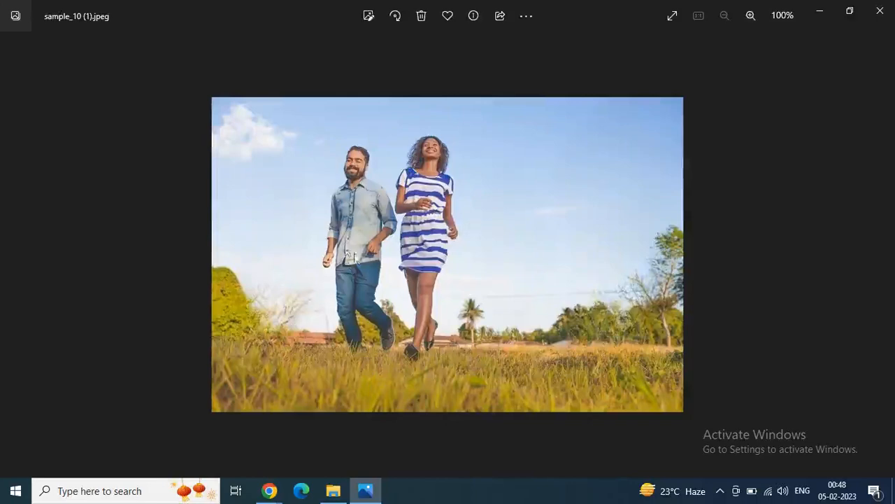
{"action": "mouse_move", "coordinate": [505, 252]}
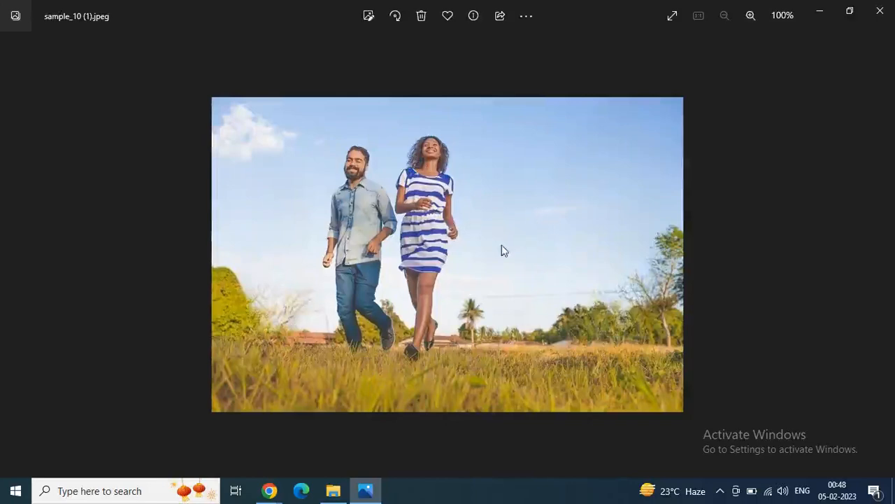
{"action": "mouse_move", "coordinate": [492, 233]}
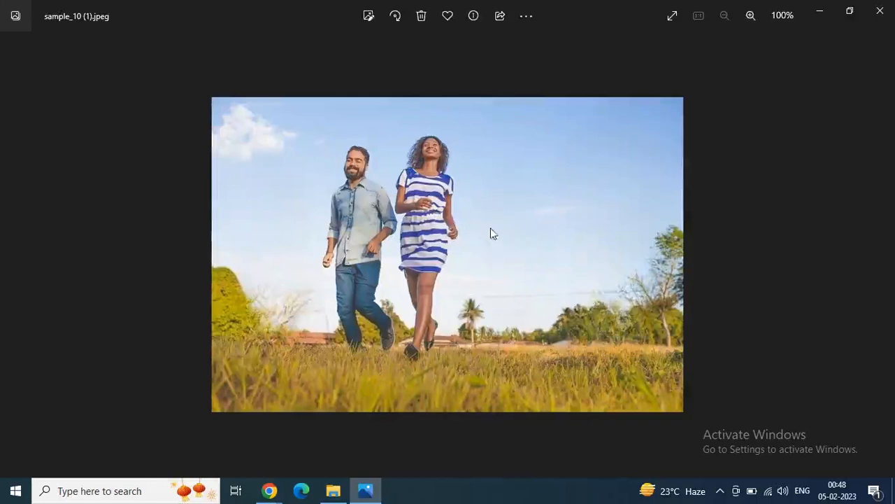
{"action": "mouse_move", "coordinate": [305, 467]}
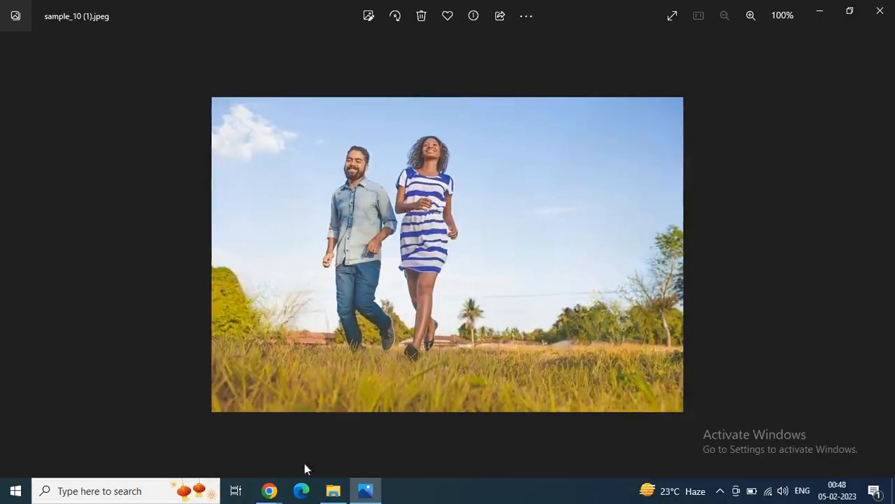